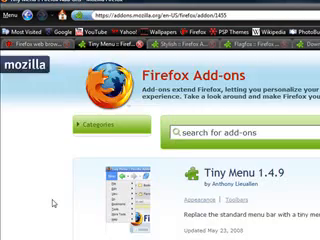
{"action": "scroll", "scroll_direction": "down", "scroll_amount": 3}
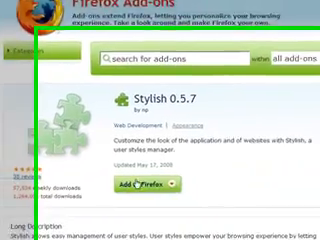
{"action": "scroll", "scroll_direction": "down", "scroll_amount": 3}
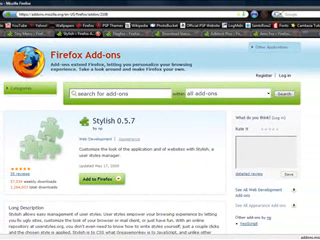
{"action": "mouse_move", "coordinate": [244, 62]}
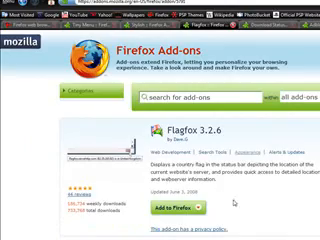
{"action": "scroll", "scroll_direction": "down", "scroll_amount": 3}
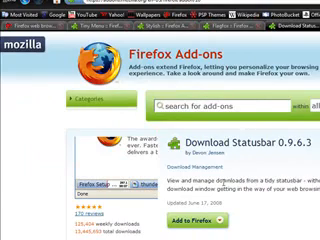
{"action": "scroll", "scroll_direction": "down", "scroll_amount": 3}
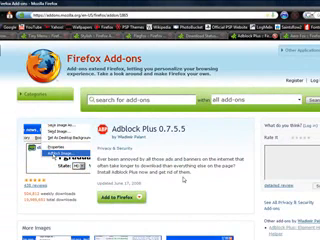
{"action": "scroll", "scroll_direction": "down", "scroll_amount": 3}
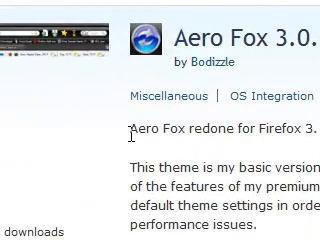
{"action": "scroll", "scroll_direction": "down", "scroll_amount": 3}
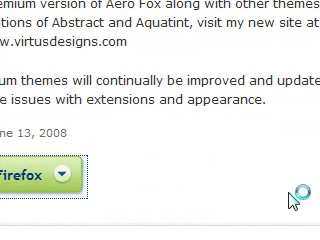
{"action": "mouse_move", "coordinate": [252, 148]}
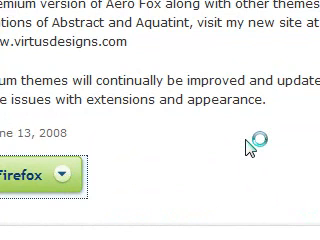